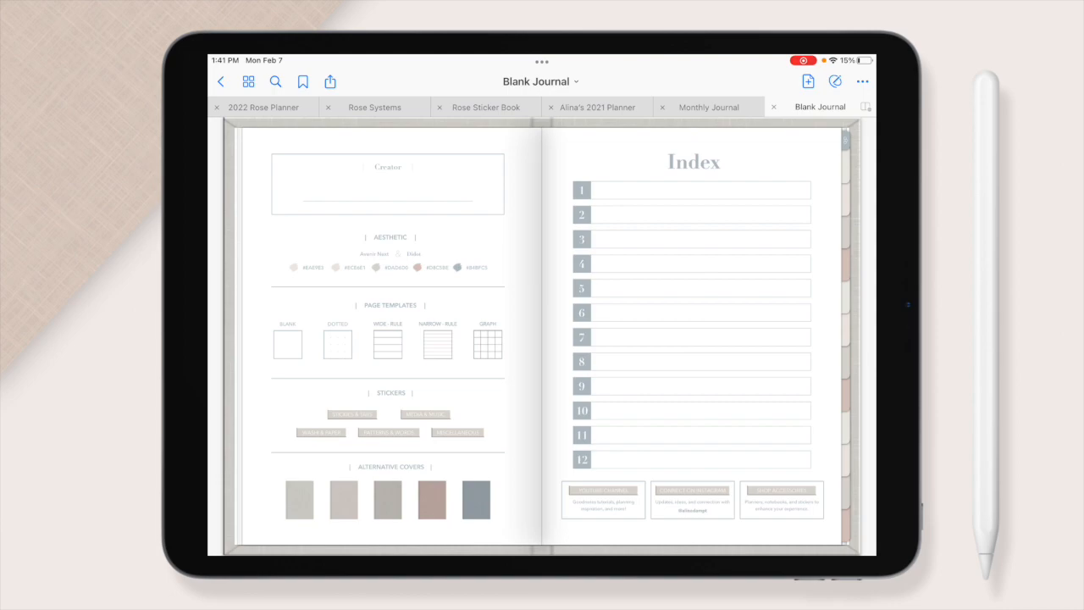
# - Zoom into the left Creator page and scroll down to its Aesthetic and Page Templates sections
pyautogui.click(248, 82)
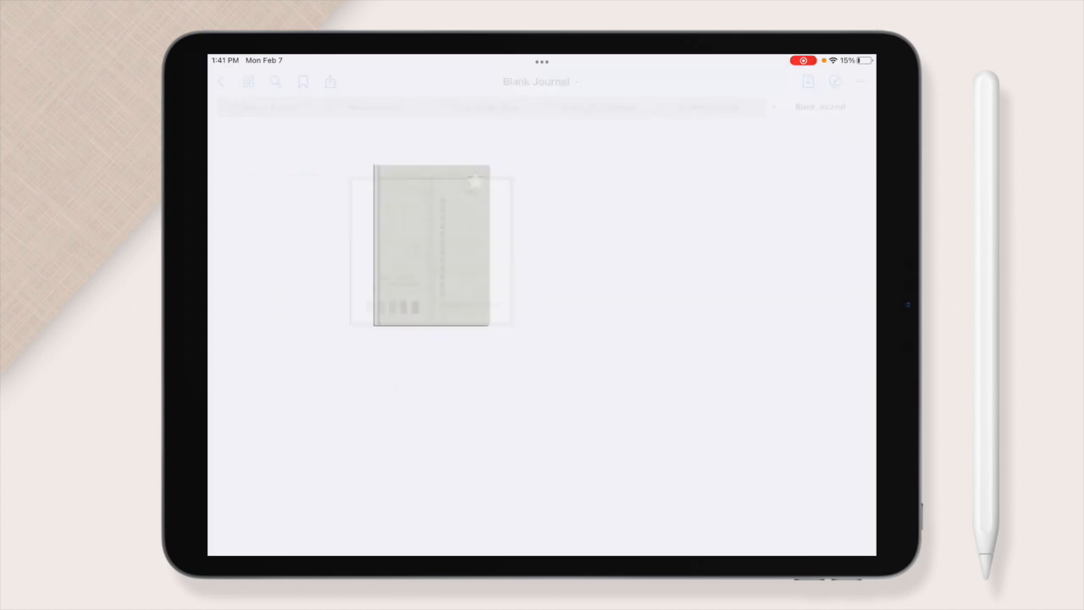
pyautogui.click(429, 250)
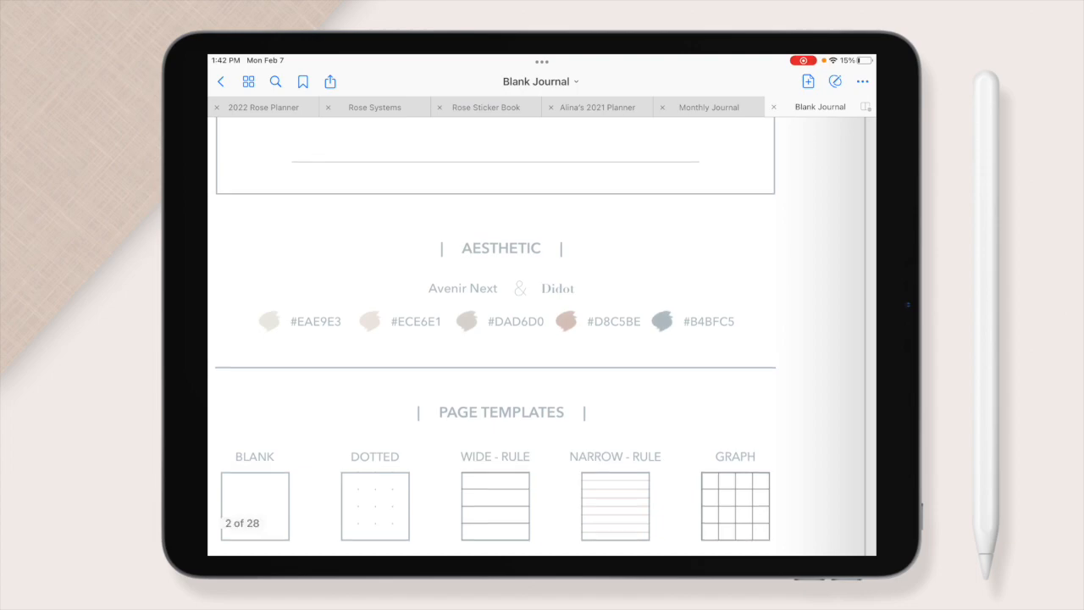
pyautogui.scroll(-3)
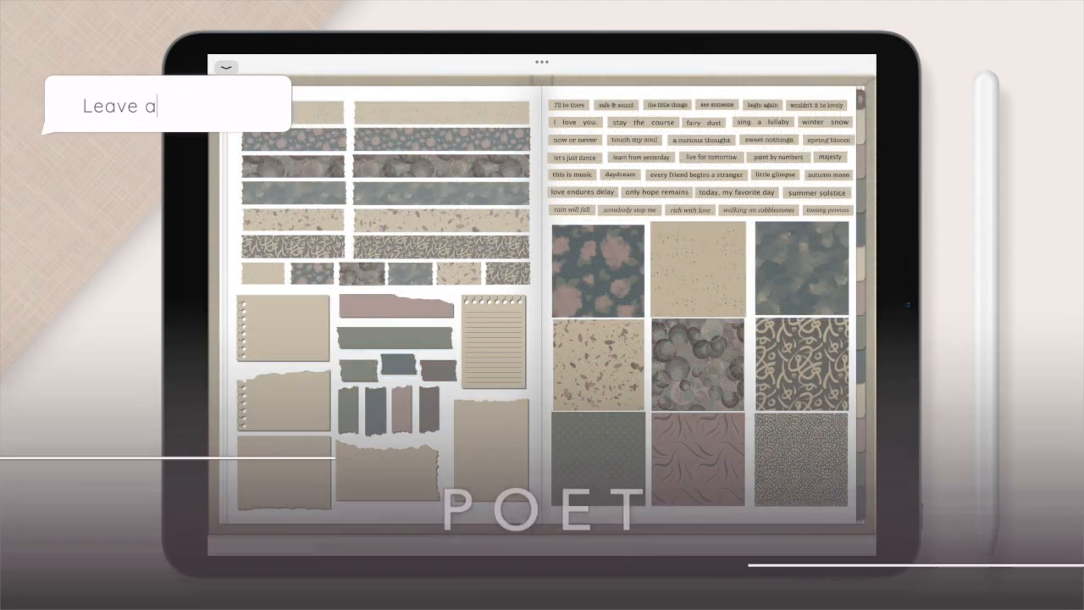
pyautogui.write('comment!')
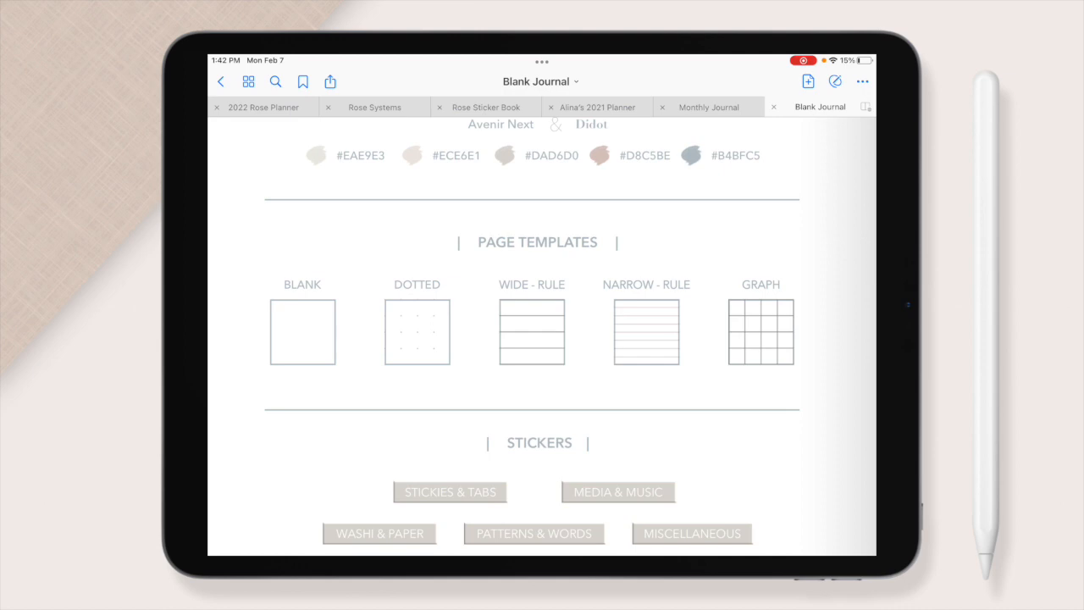
# - Scroll the zoomed Creator page past the Stickers categories down to Alternative Covers
pyautogui.scroll(-3)
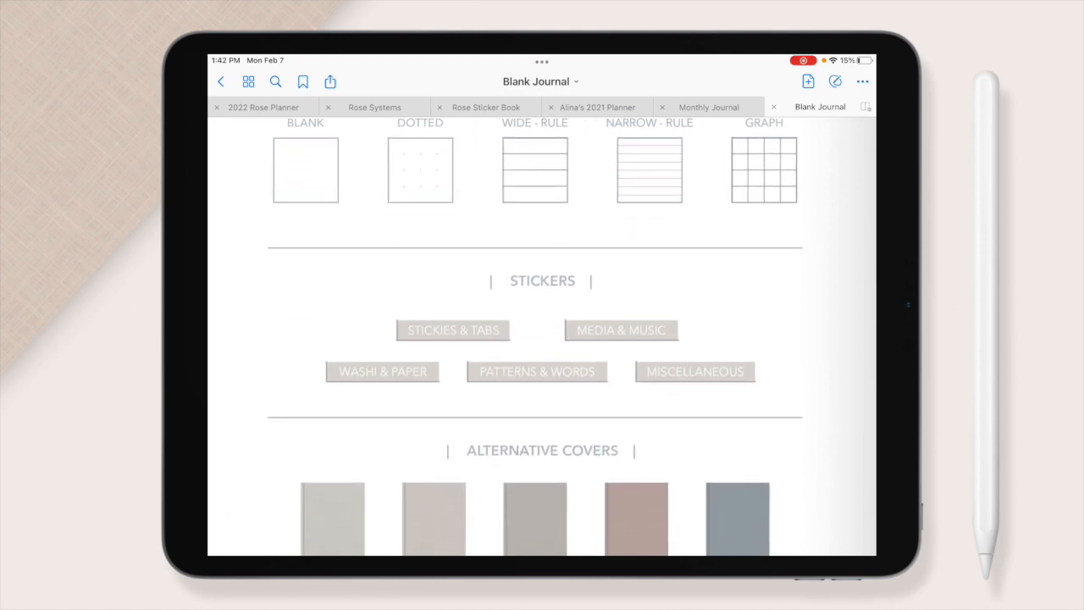
pyautogui.scroll(-3)
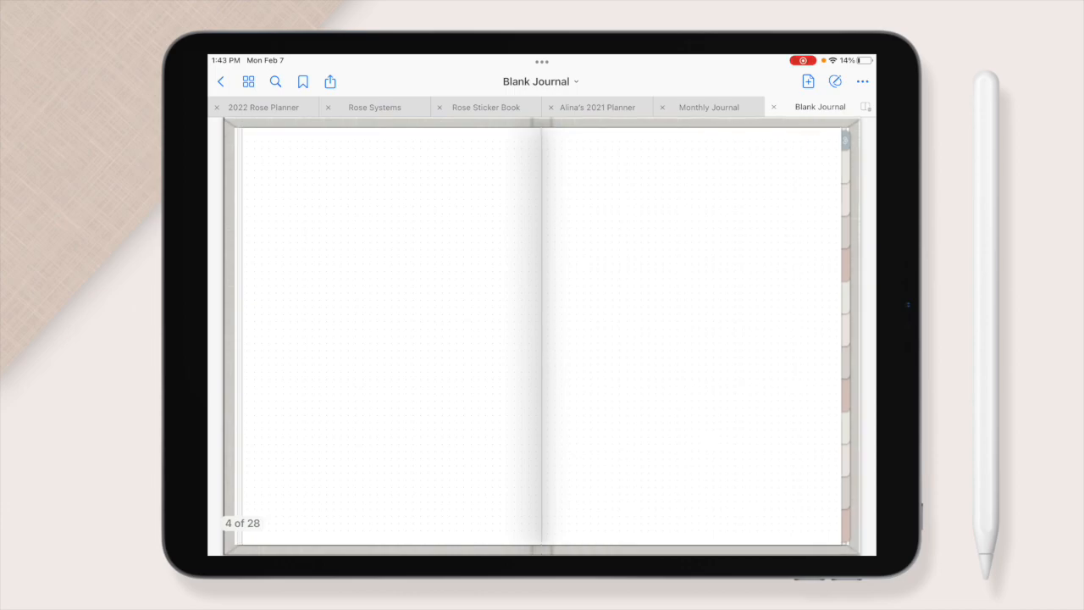
# - Swipe forward to the blank dotted two-page spread, page 4 of 28
pyautogui.hscroll(-3)
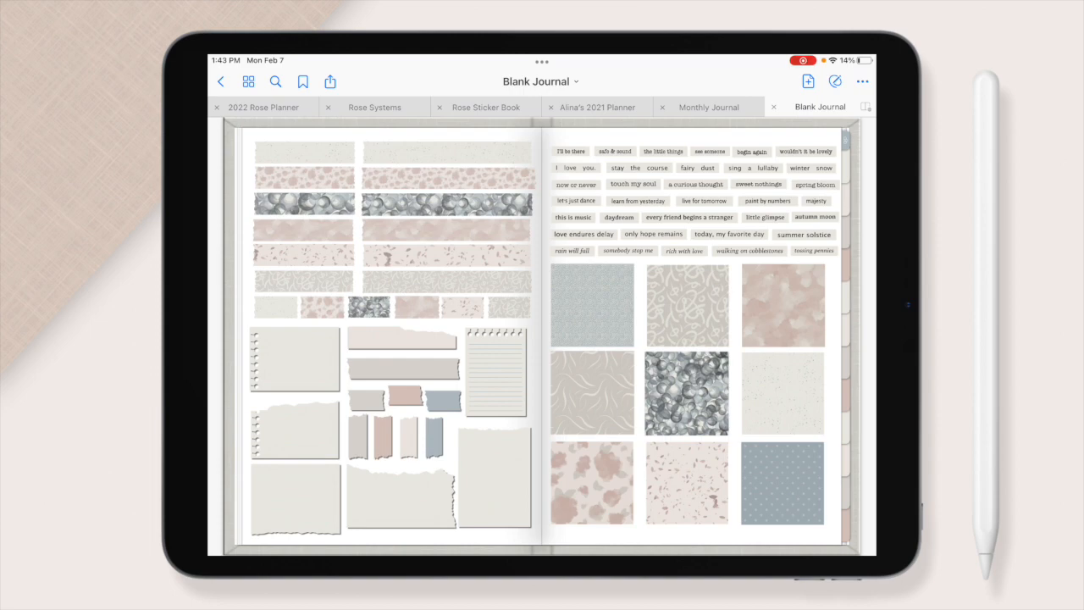
# - Swipe through the washi tape and word label sticker spreads to the Pantone swatch page
pyautogui.hscroll(-3)
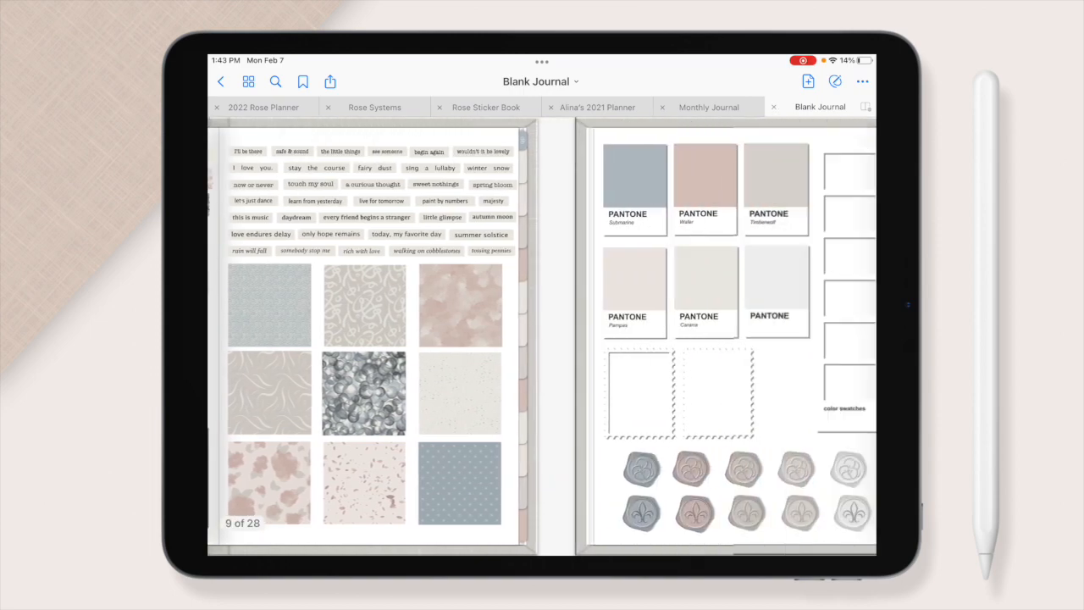
pyautogui.hscroll(-3)
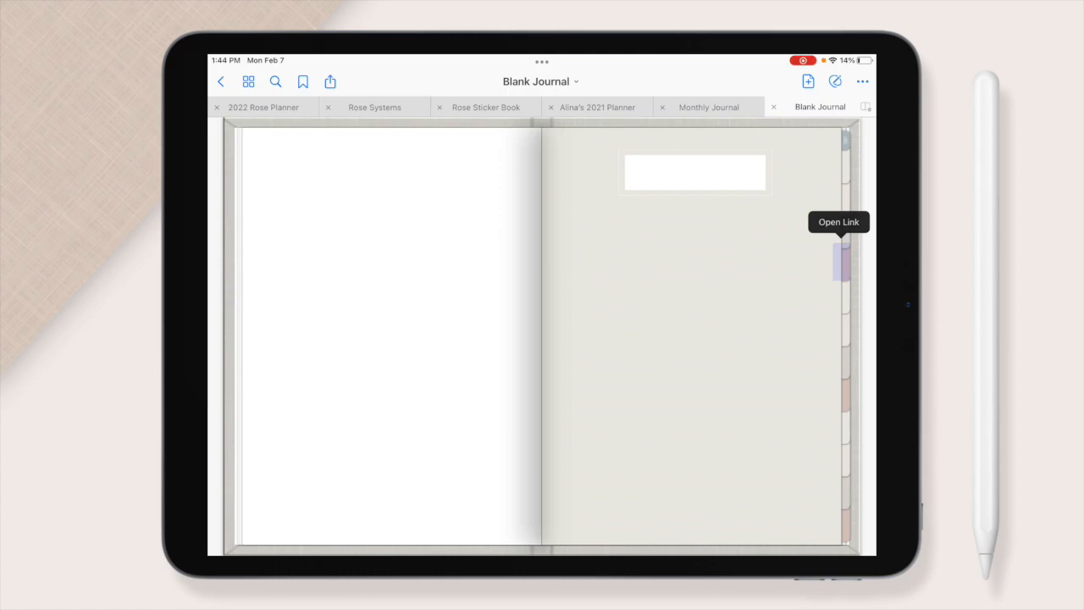
# - Follow a side section tab link back to the Creator and twelve-entry Index spread
pyautogui.click(840, 260)
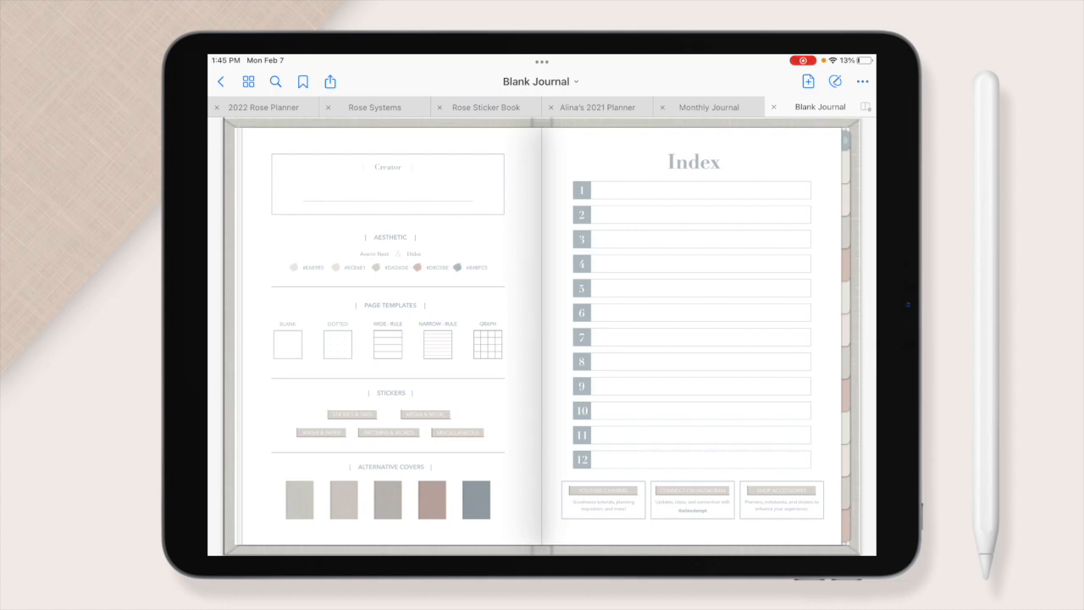
# - Open the Monthly Journal document tab showing its Creator and Creative Prompts pages
pyautogui.click(709, 107)
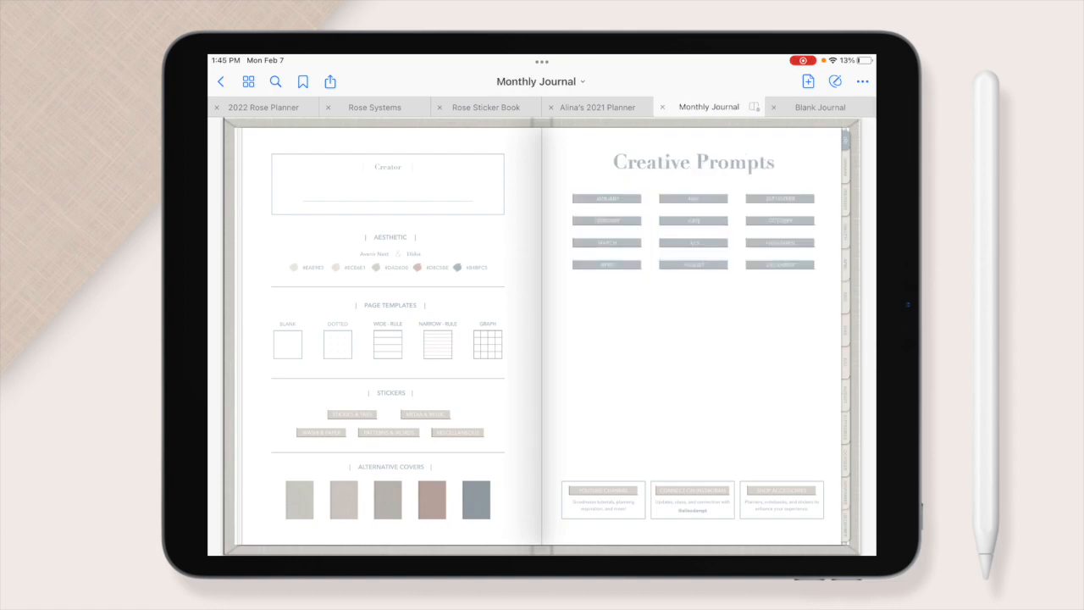